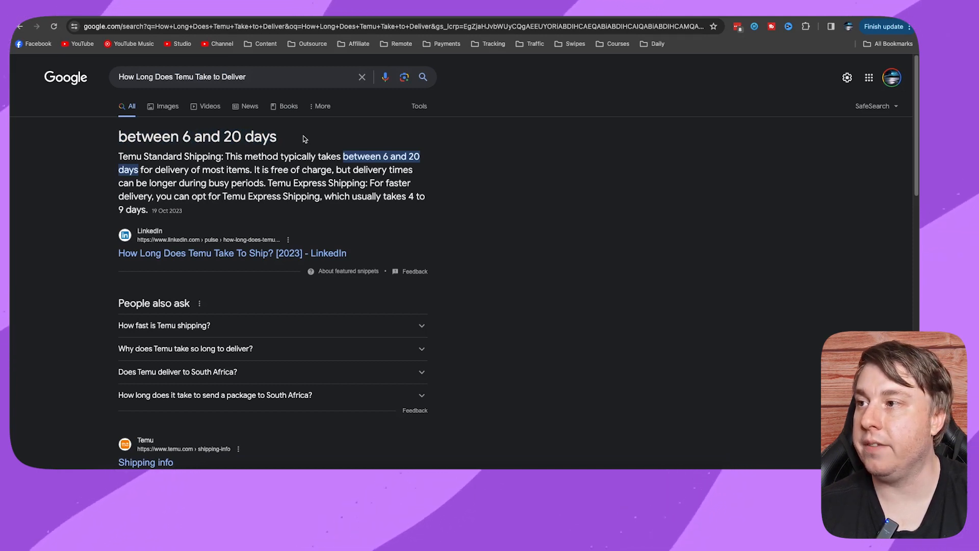
Step: Highlight the Temu Standard Shipping sentence stating delivery takes 6 to 20 days
drag(119, 156, 197, 156)
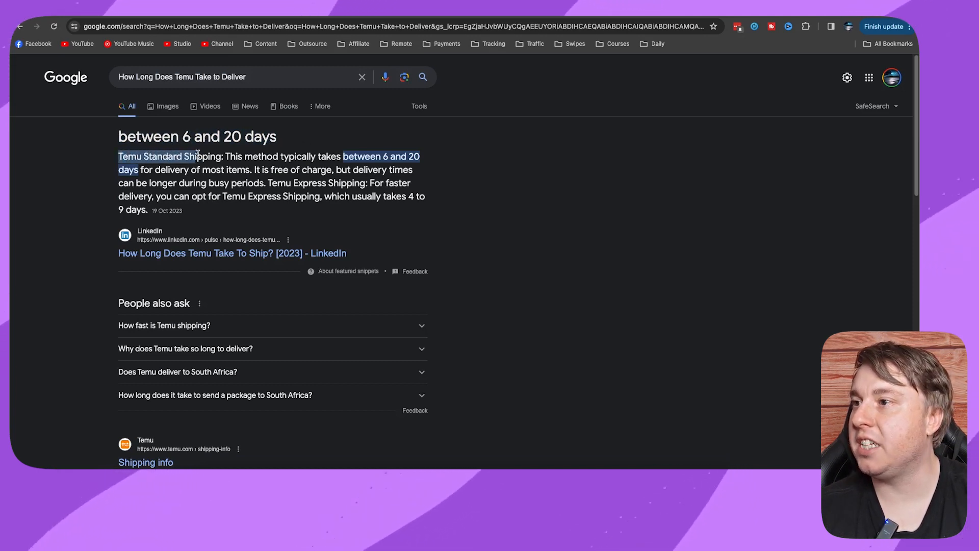
drag(200, 156, 347, 156)
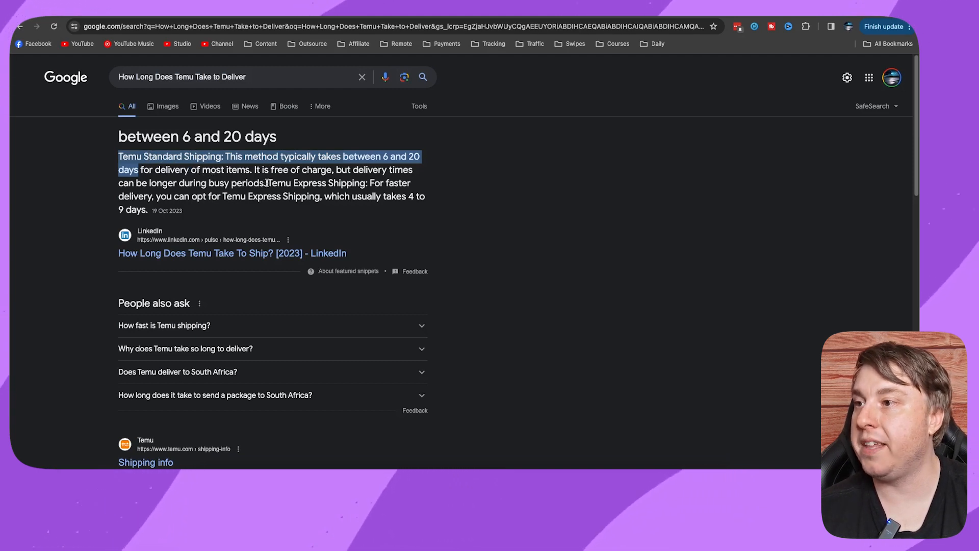
drag(118, 156, 406, 196)
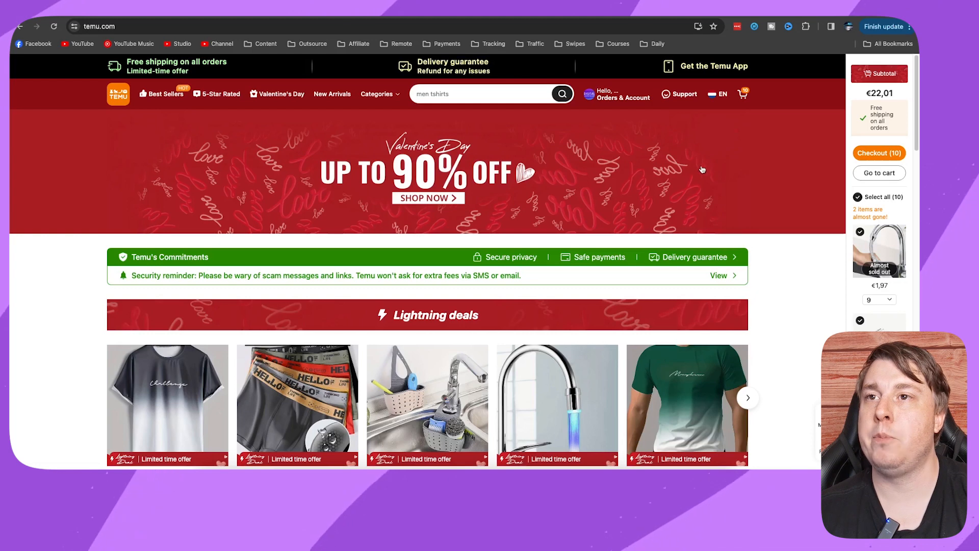
Step: Go to Your orders from the Orders & Account menu, showing no orders
click(616, 94)
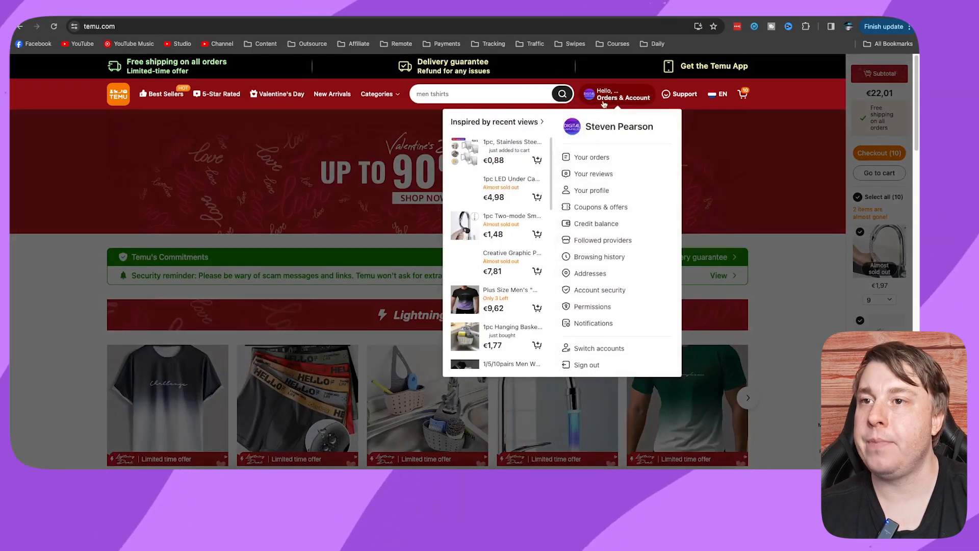
click(590, 157)
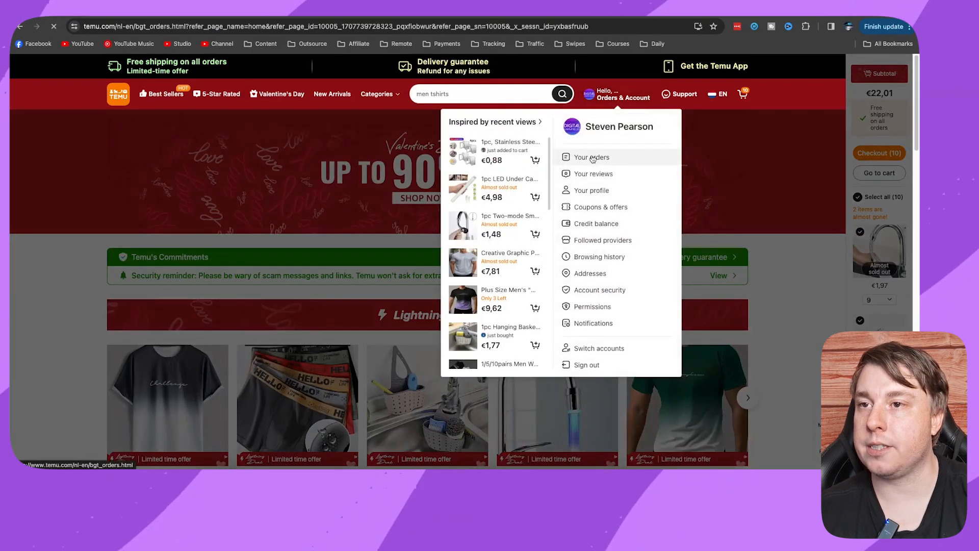
click(590, 156)
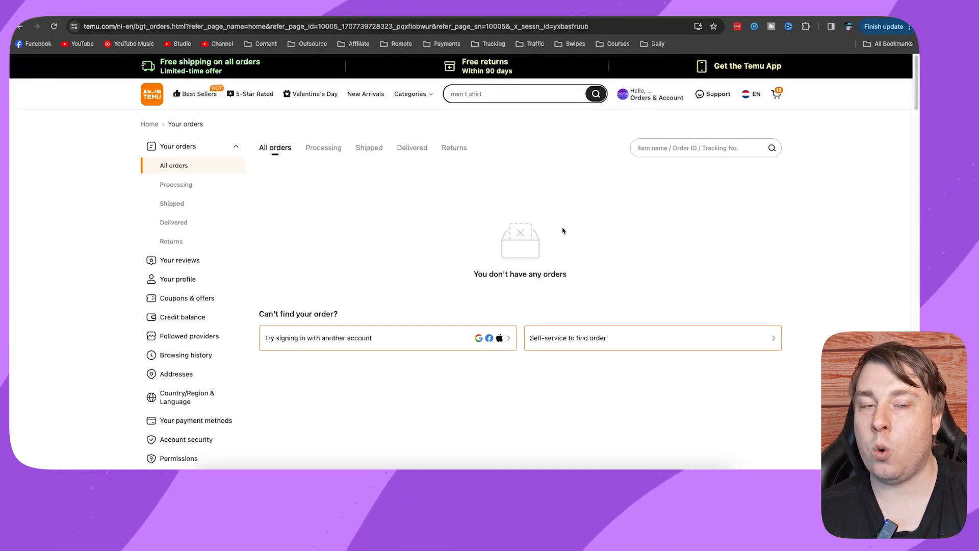
mouse_move(651, 238)
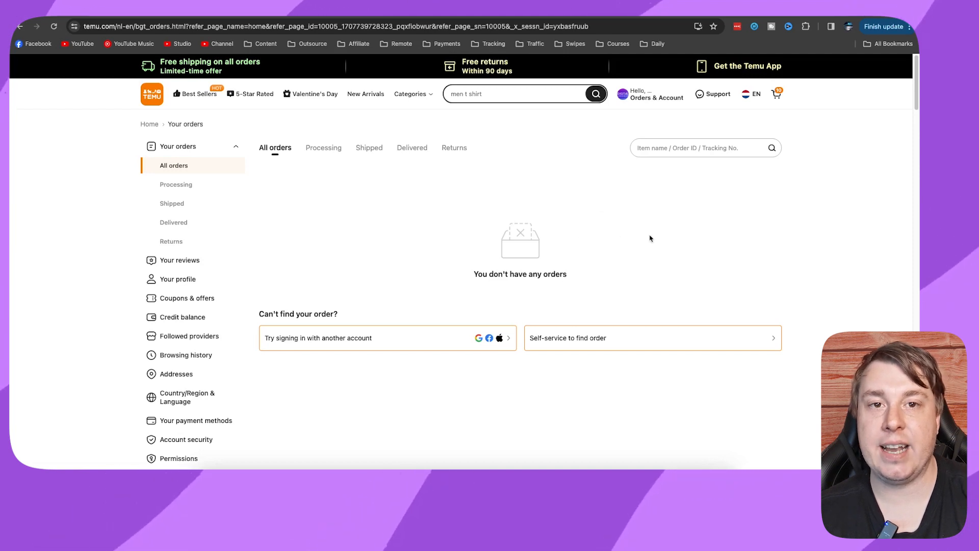